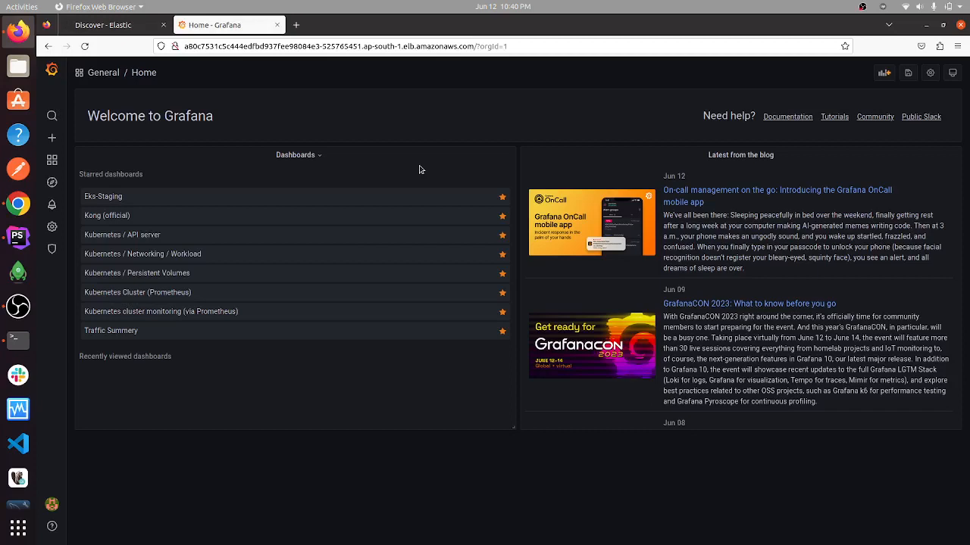
mouse_move(263, 418)
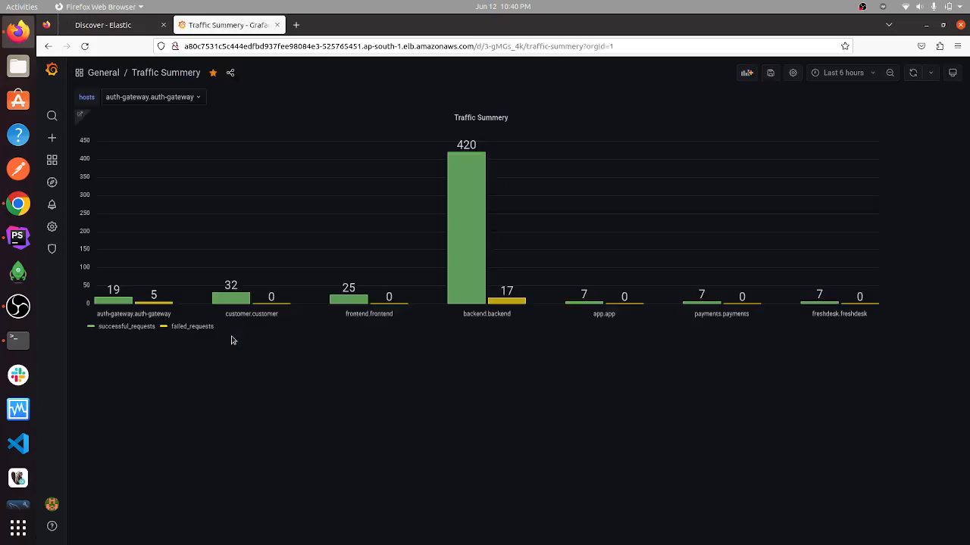
mouse_move(821, 97)
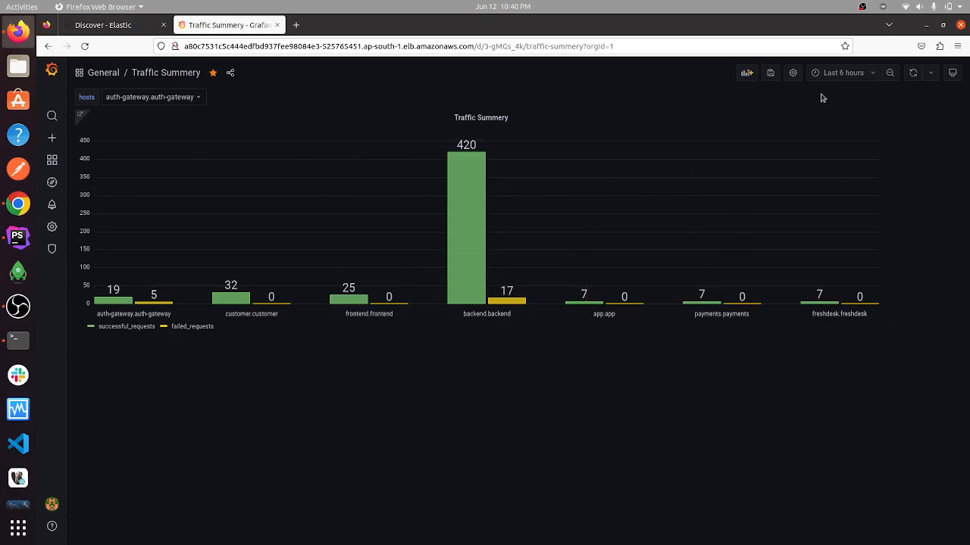
mouse_move(279, 330)
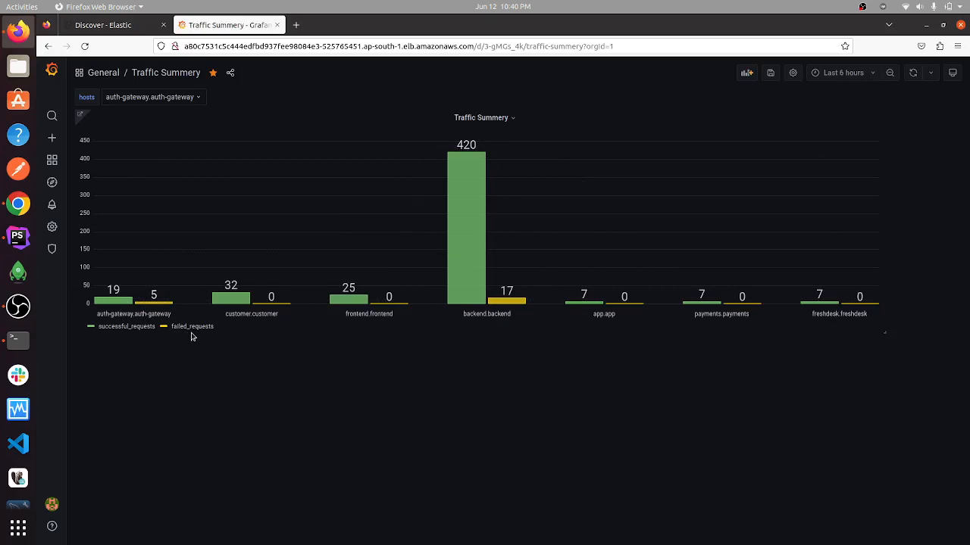
mouse_move(252, 321)
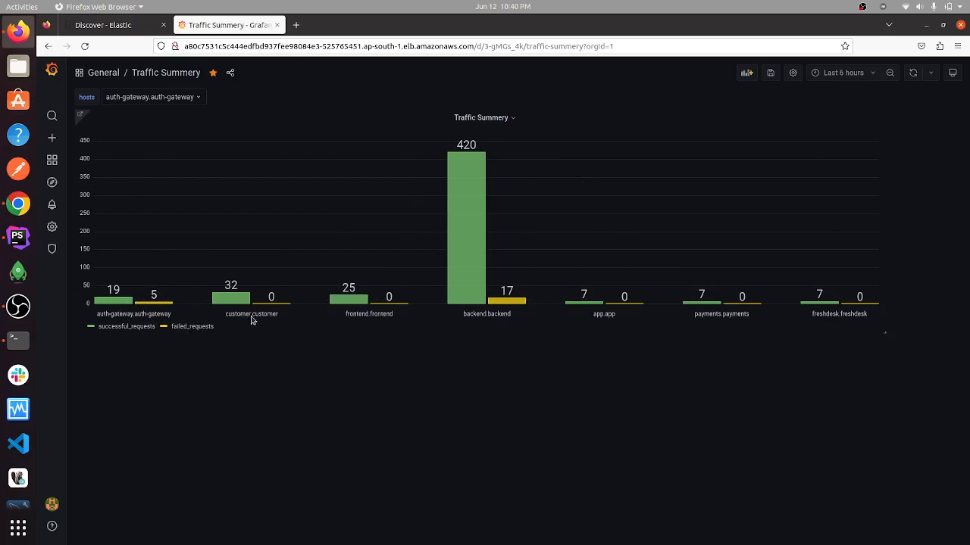
mouse_move(164, 264)
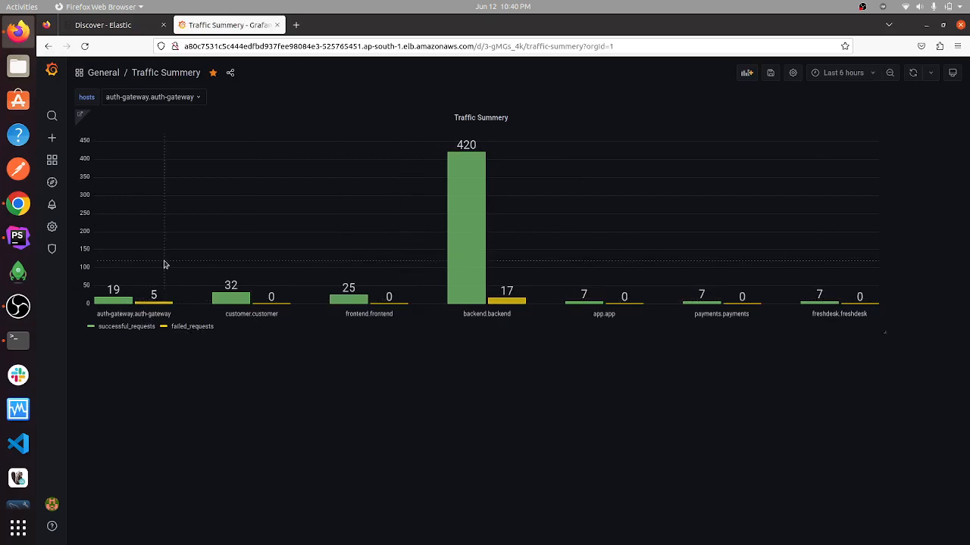
mouse_move(200, 109)
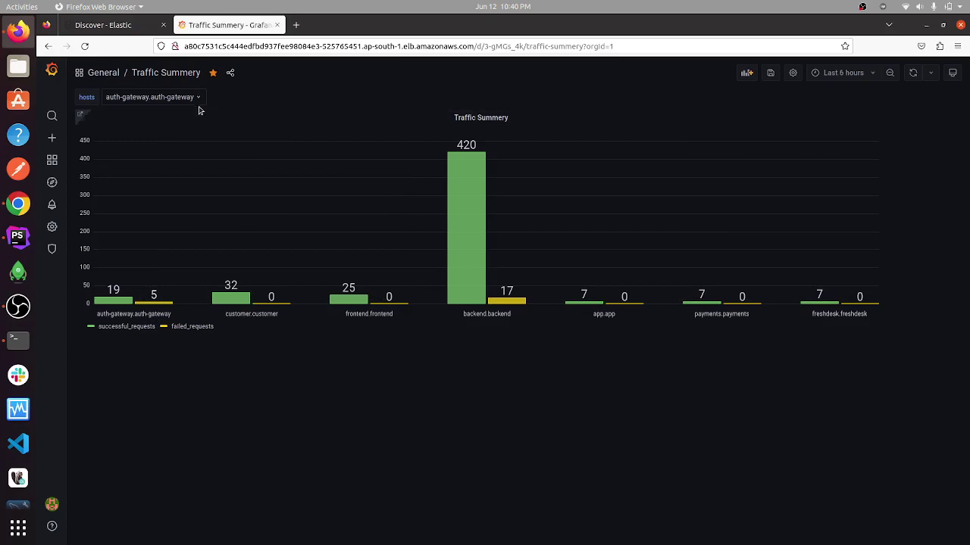
Step: Select host auth-gateway.auth-gateway and follow the Process Details link to its dashboard
click(151, 96)
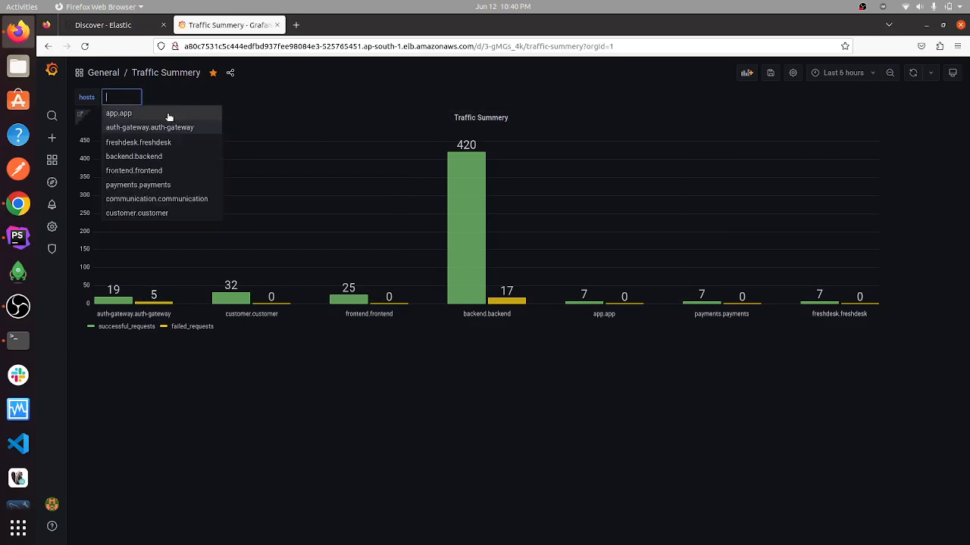
mouse_move(149, 128)
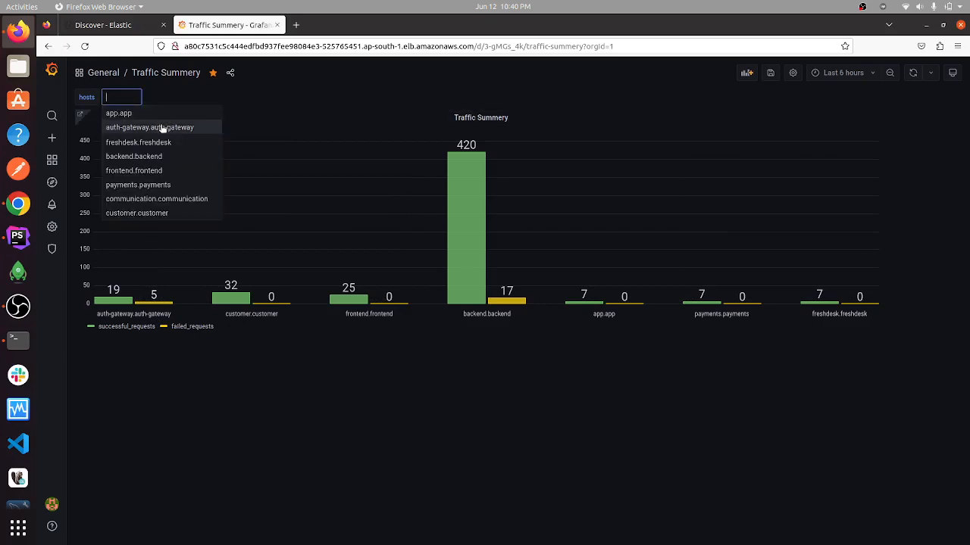
click(149, 128)
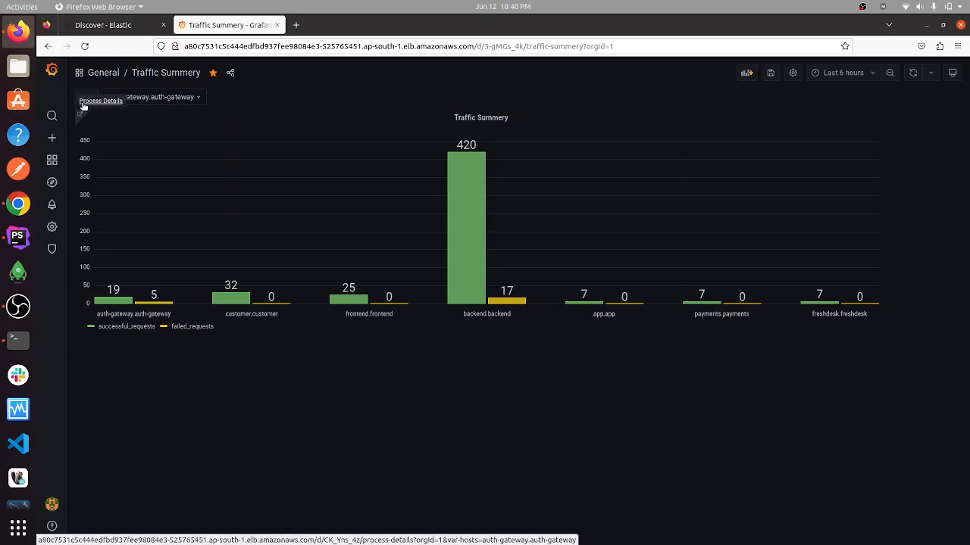
click(100, 100)
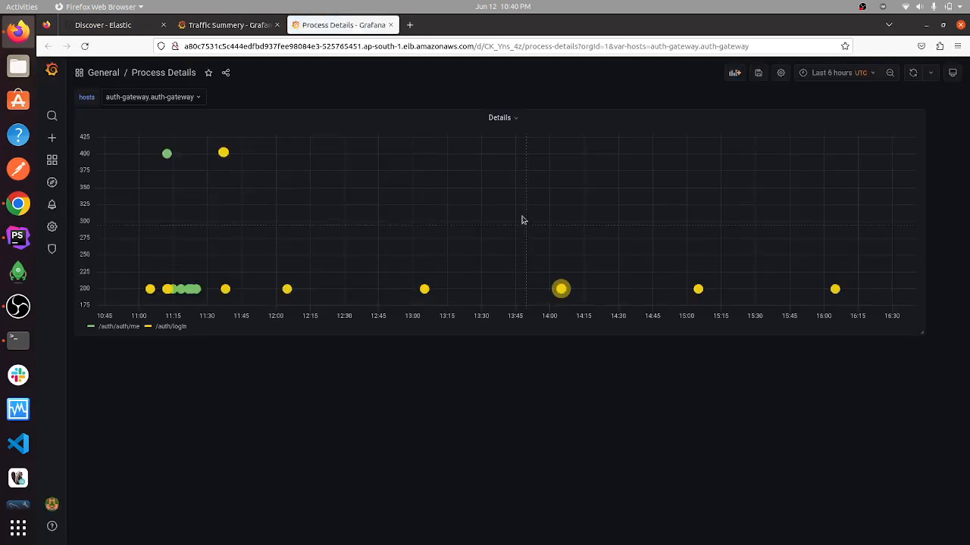
mouse_move(201, 191)
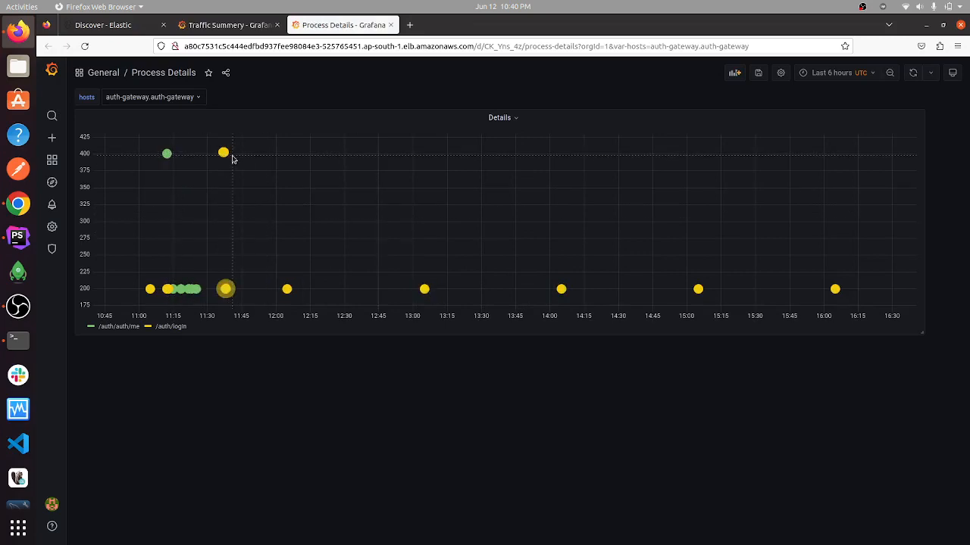
mouse_move(185, 255)
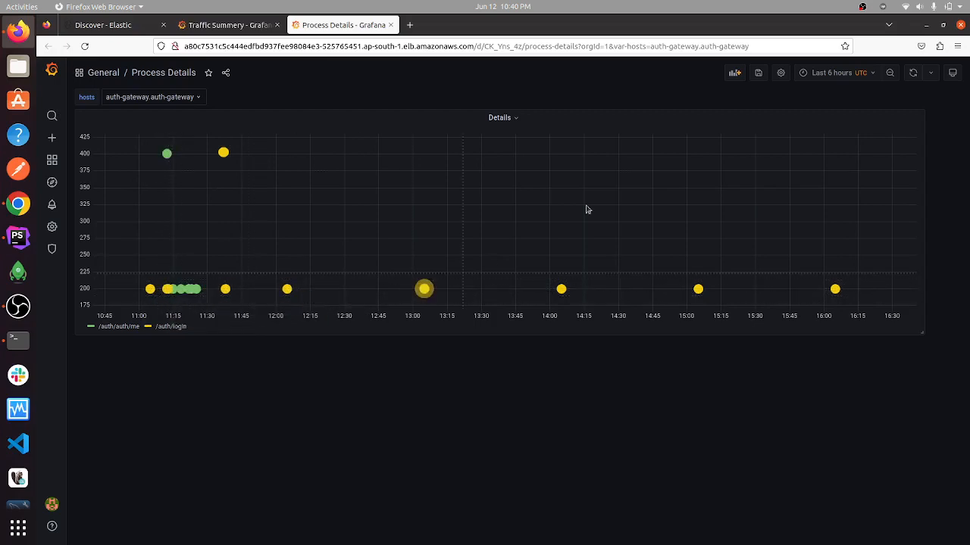
mouse_move(839, 73)
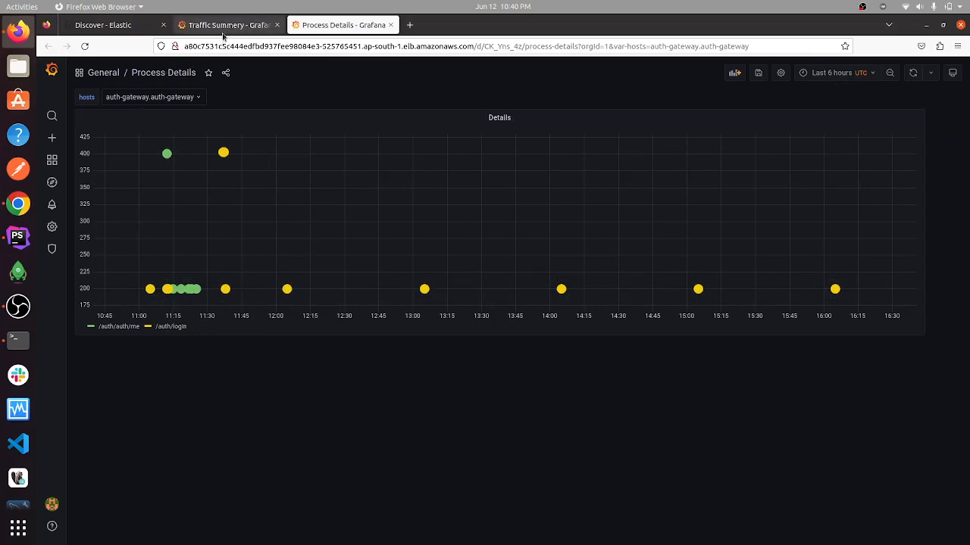
Step: Set the Traffic Summary dashboard to the last 12 hours, then switch to the Kibana Discover tab
click(227, 24)
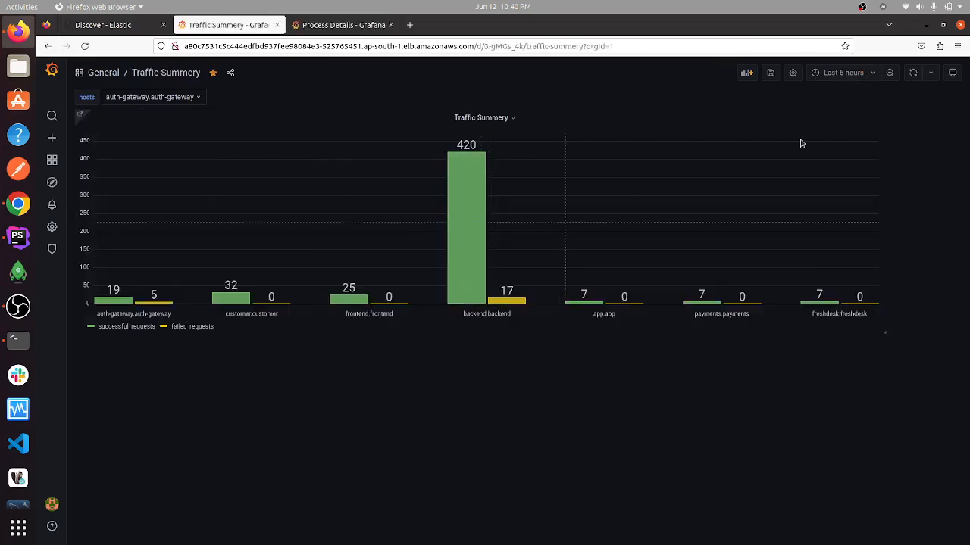
click(843, 73)
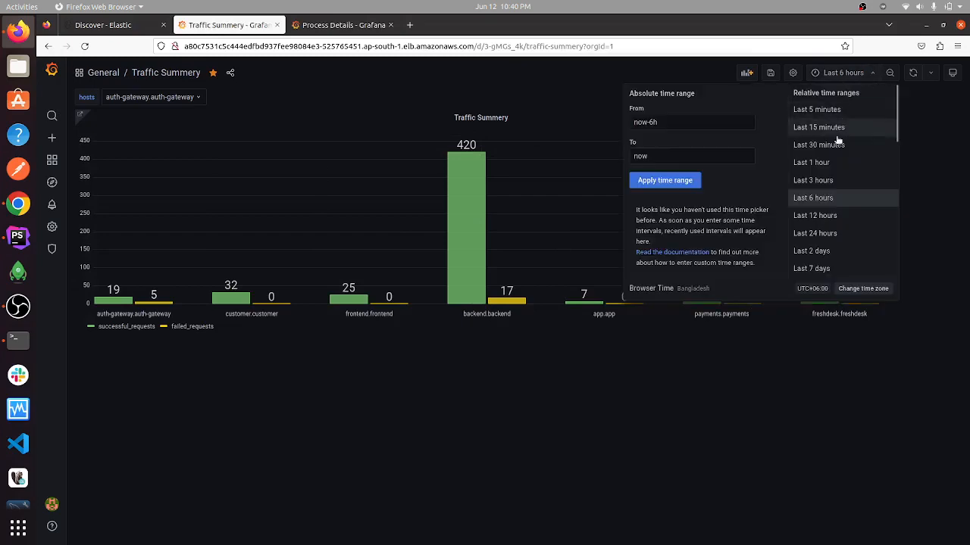
click(815, 215)
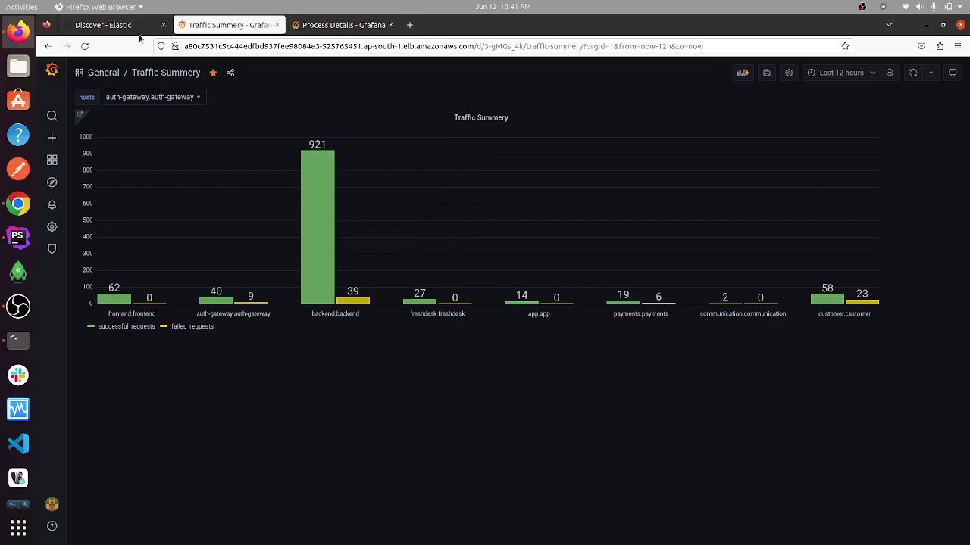
click(103, 25)
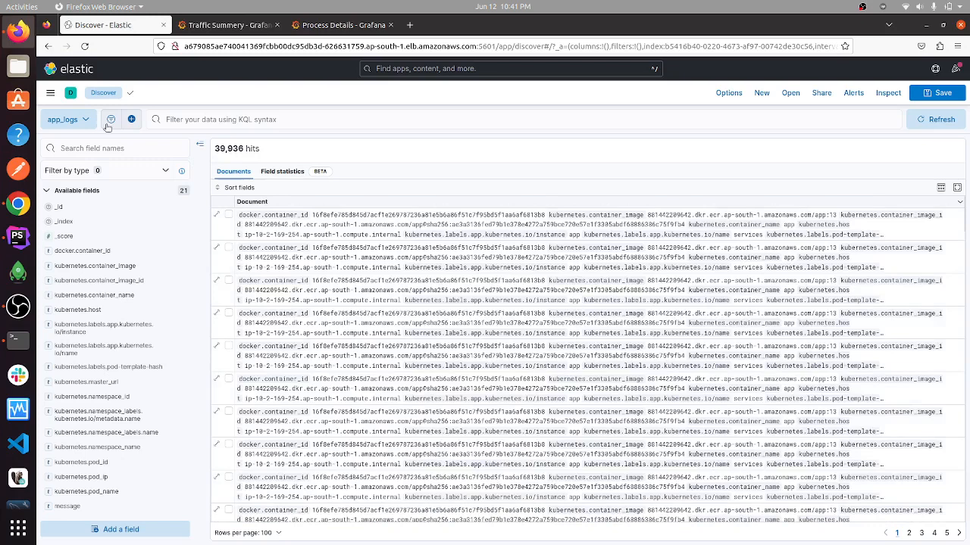
Step: Switch Discover to the customer-logs data view and load its entries
click(68, 119)
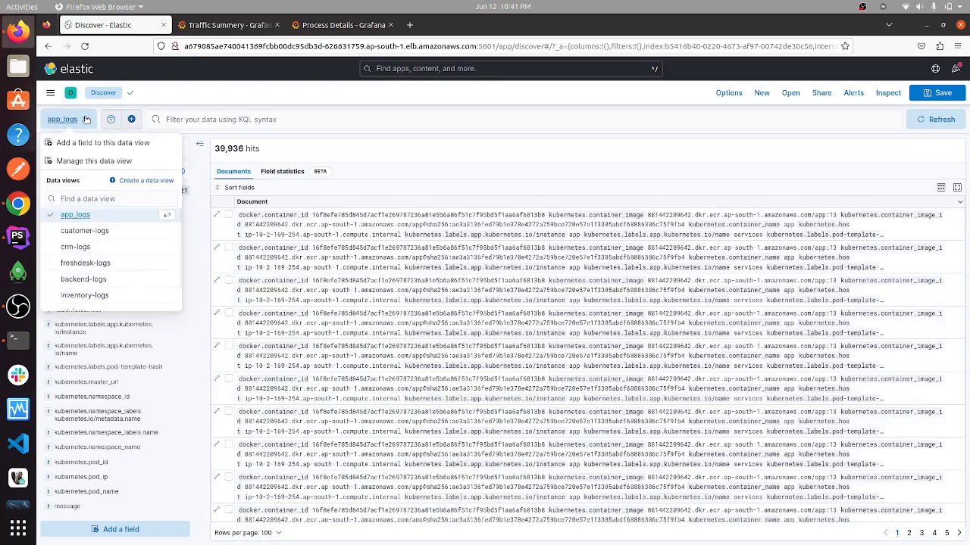
mouse_move(85, 231)
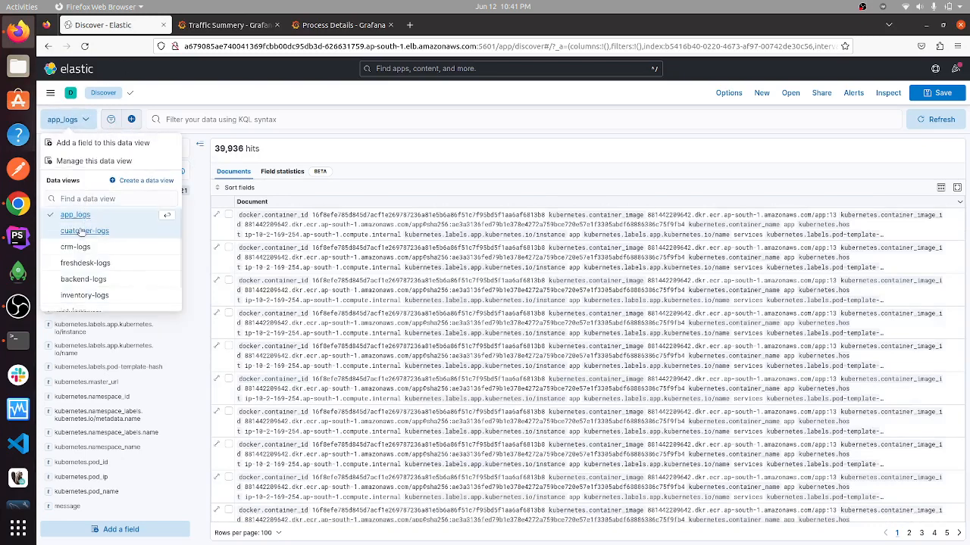
click(85, 230)
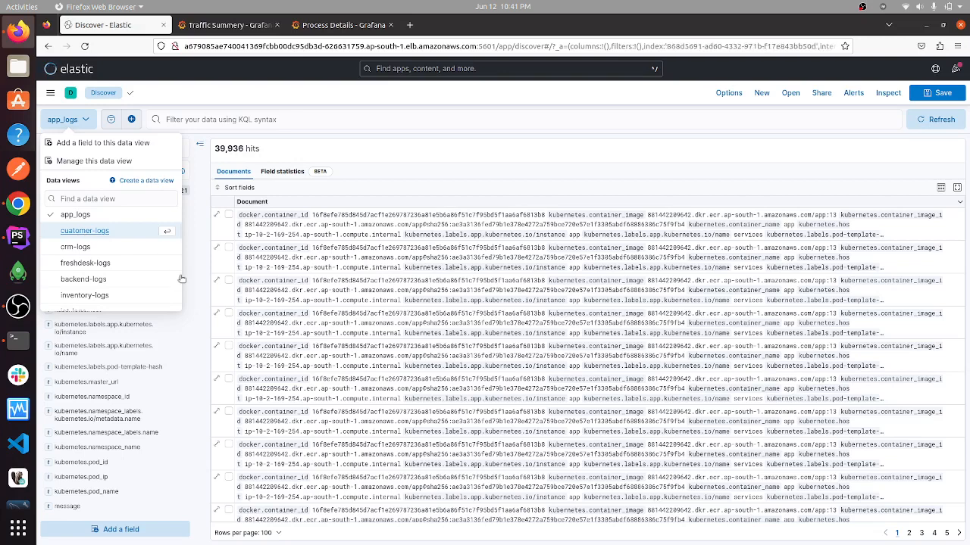
click(85, 230)
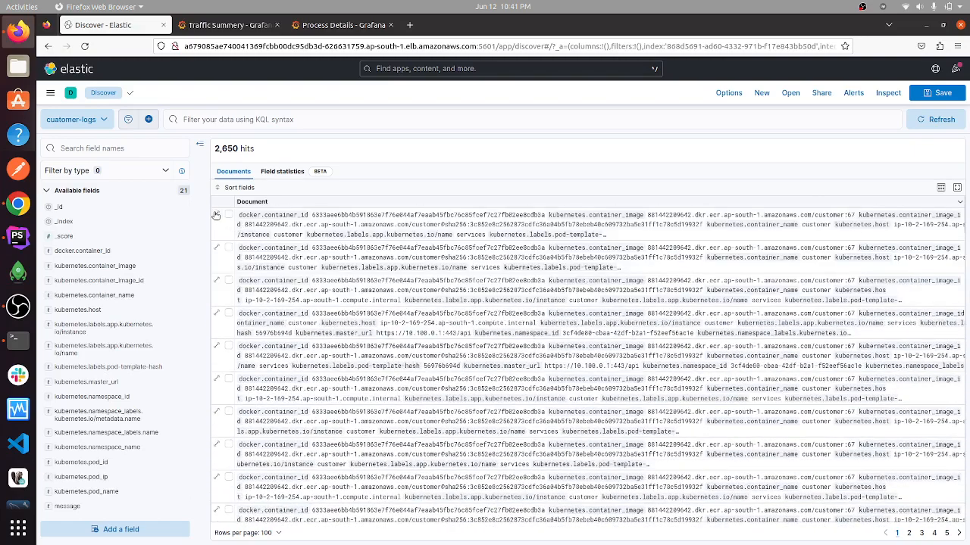
Step: Expand the first customer-logs entry, scroll through its fields, and close it
click(215, 215)
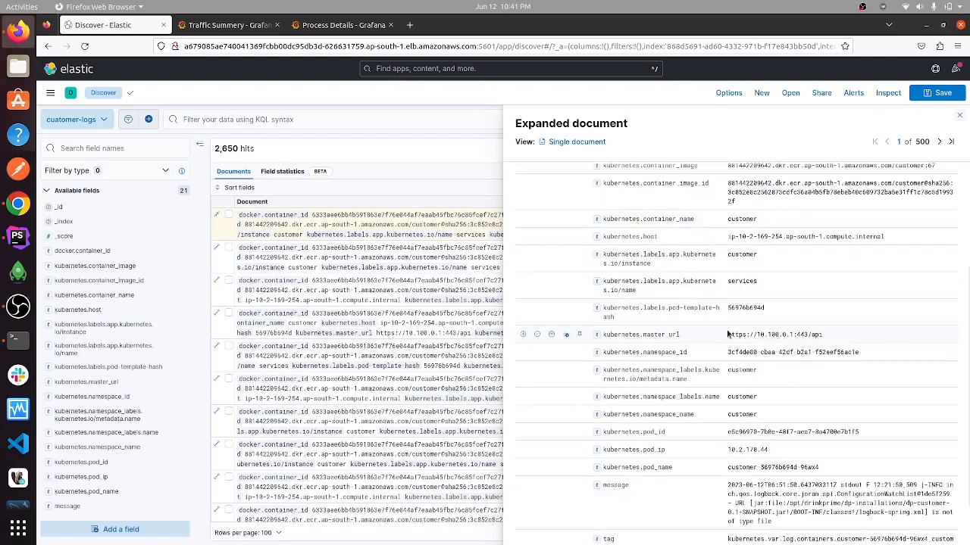
scroll(down, 3)
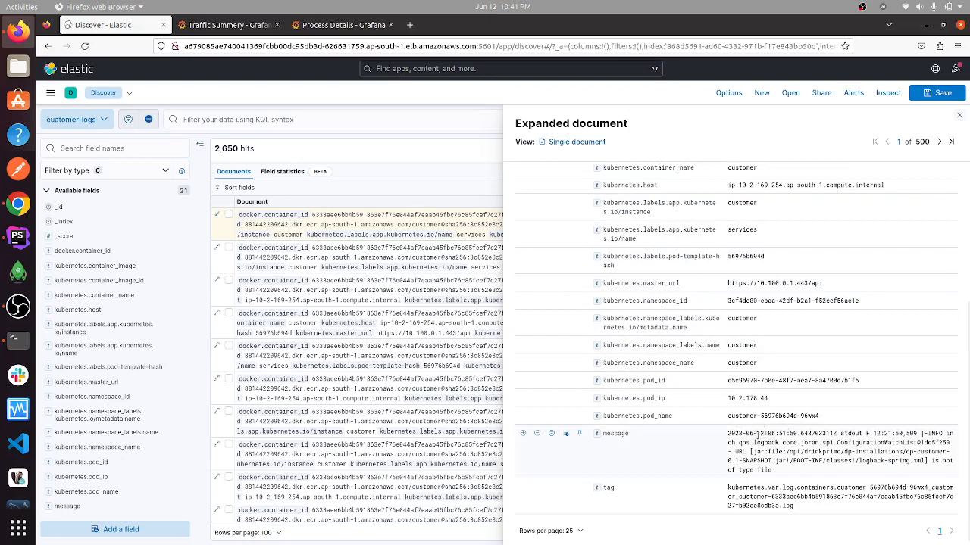
mouse_move(745, 433)
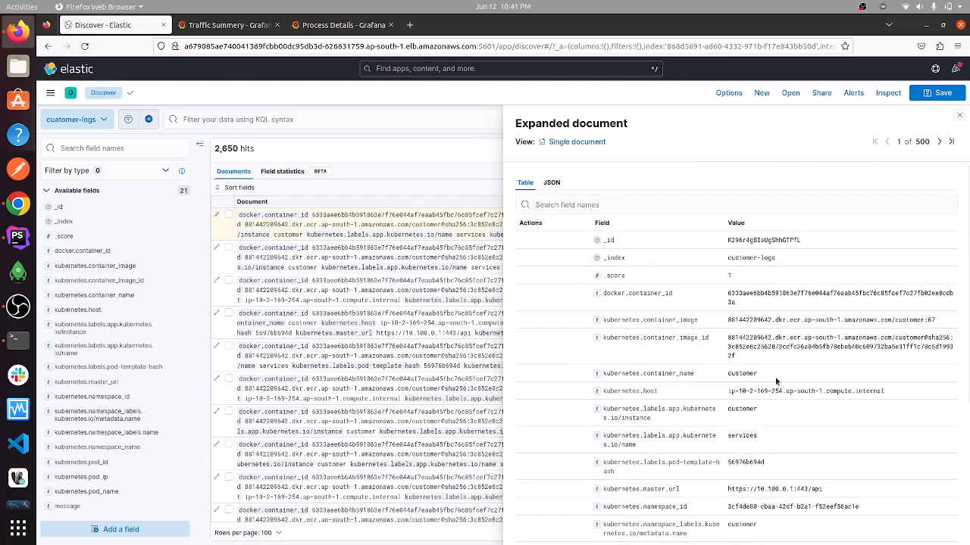
scroll(down, 3)
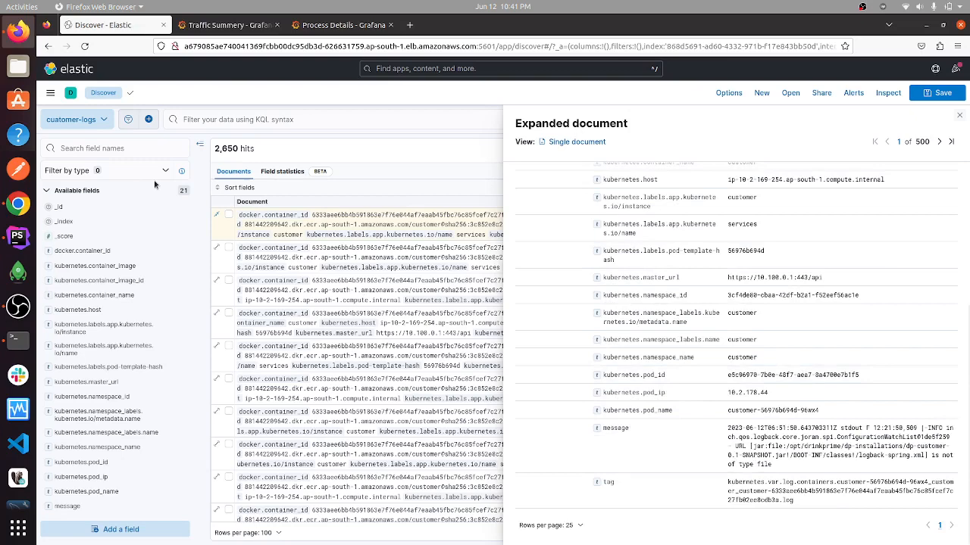
click(76, 118)
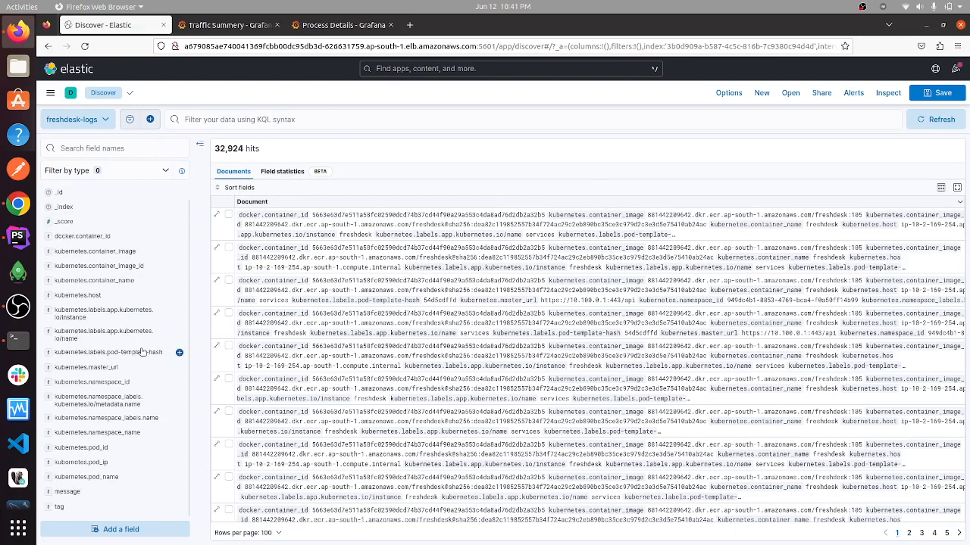
Step: Select the freshdesk-logs data view and scroll its entries
click(73, 191)
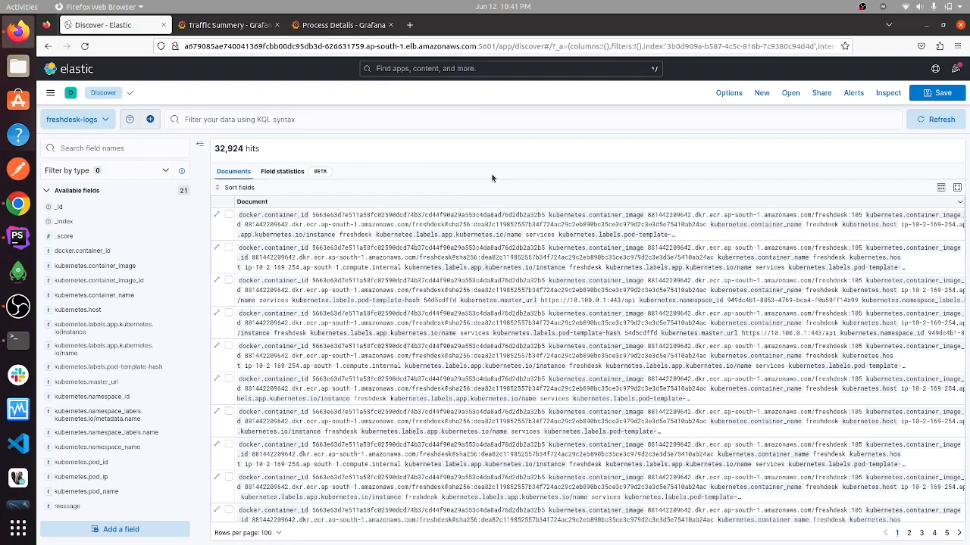
scroll(down, 3)
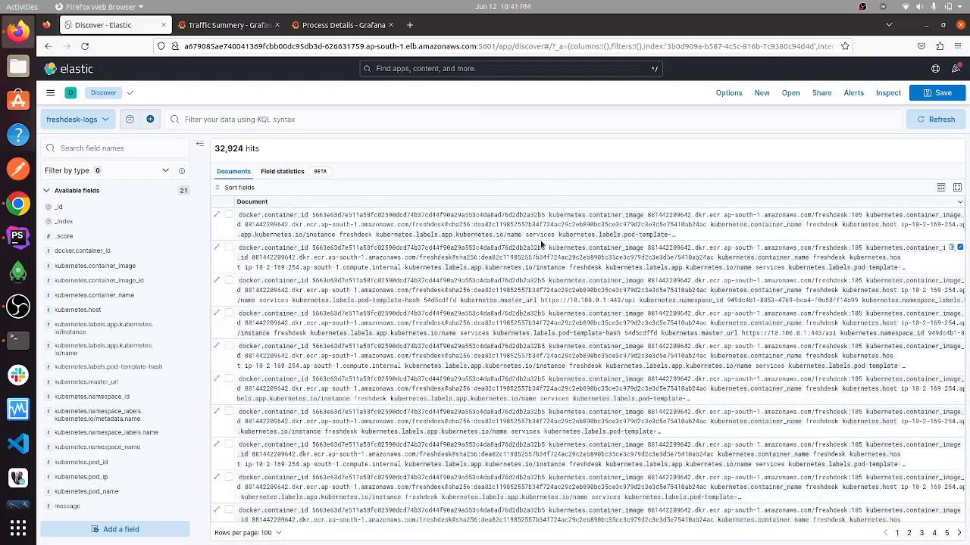
mouse_move(218, 215)
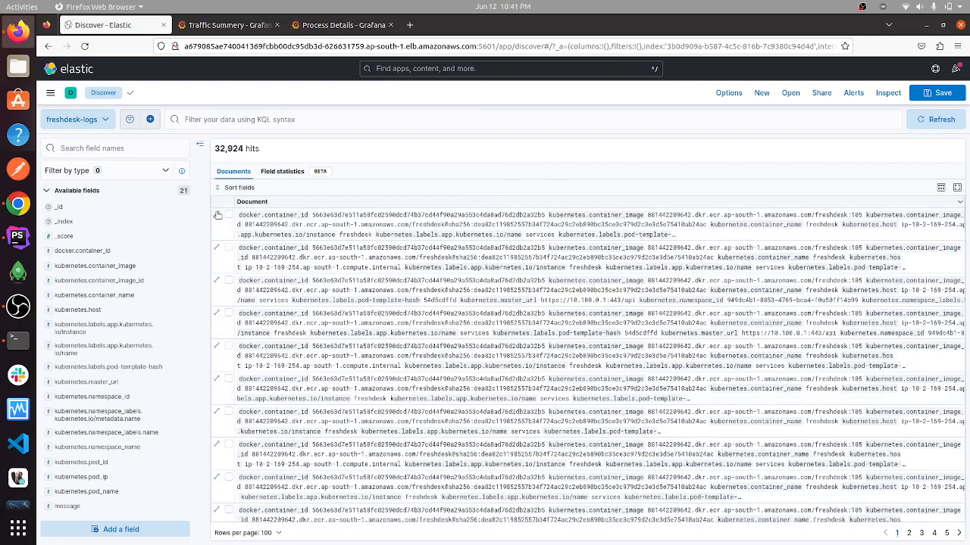
Step: Expand a freshdesk-logs entry and view its raw JSON source with Kubernetes metadata
click(218, 215)
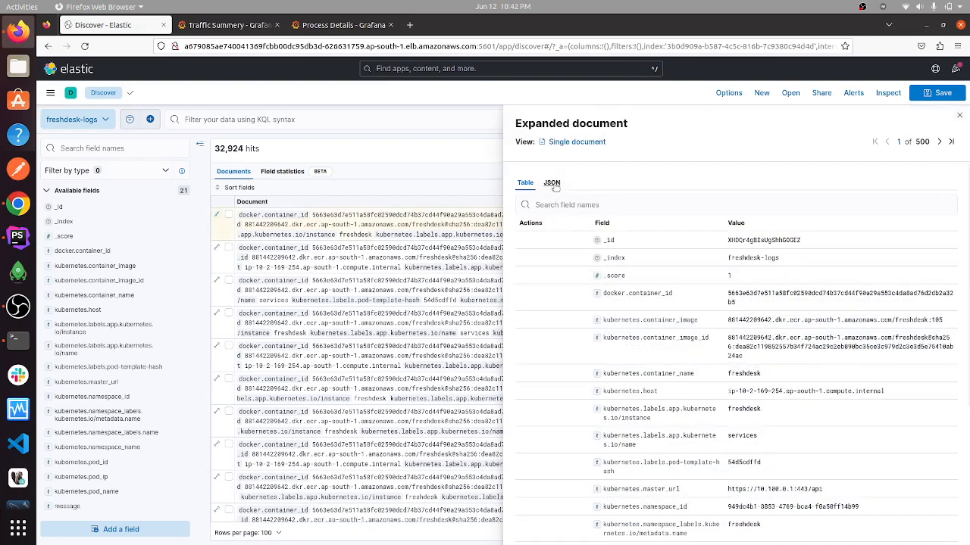
click(552, 182)
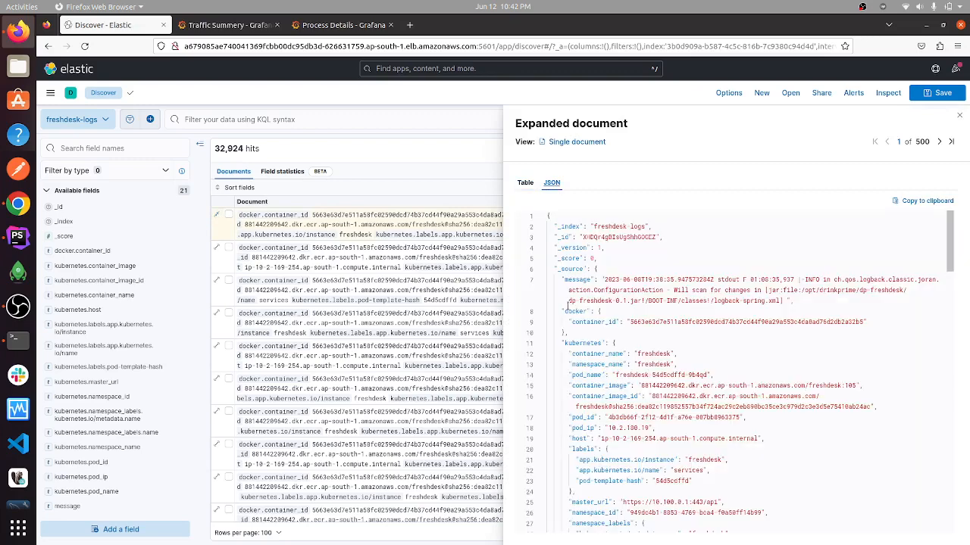
mouse_move(704, 309)
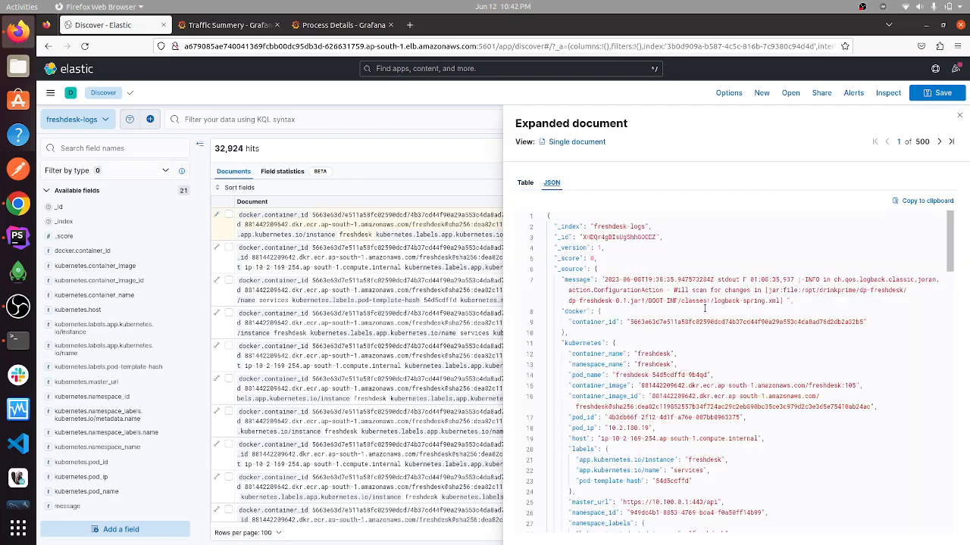
scroll(down, 3)
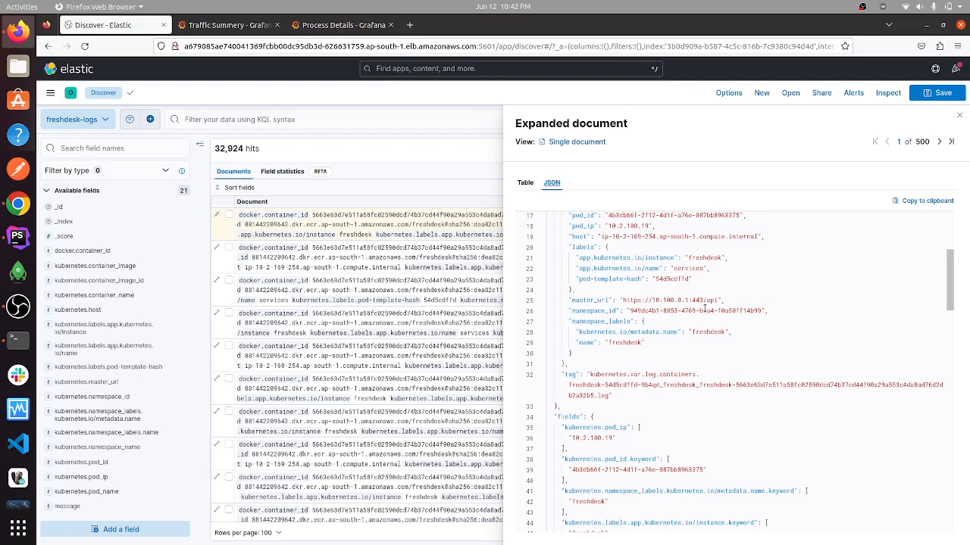